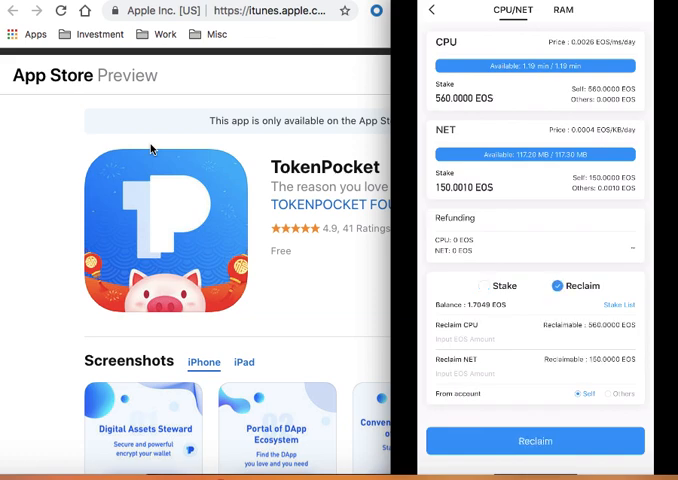
Open the Discover DApp search showing hot searches and enter 'Eo' as the query.
click(432, 11)
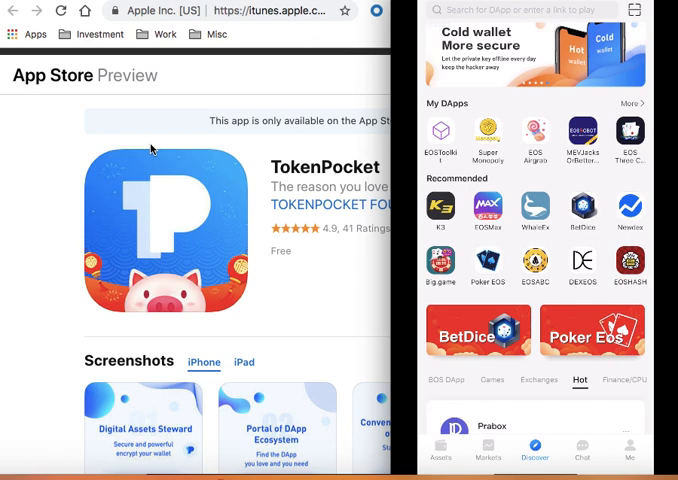
click(530, 10)
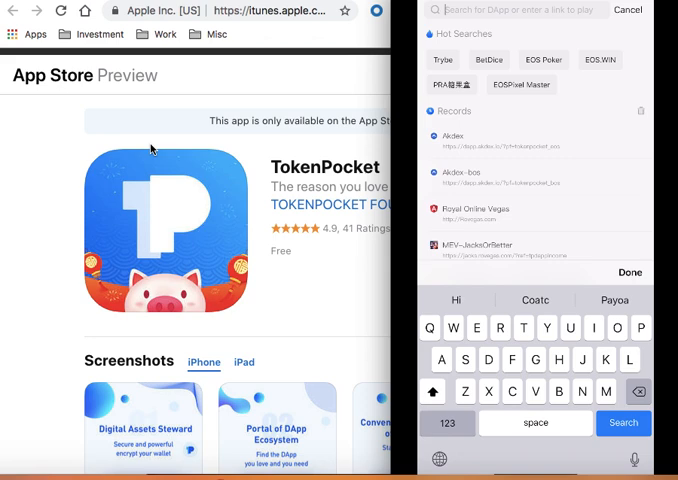
text(Eo)
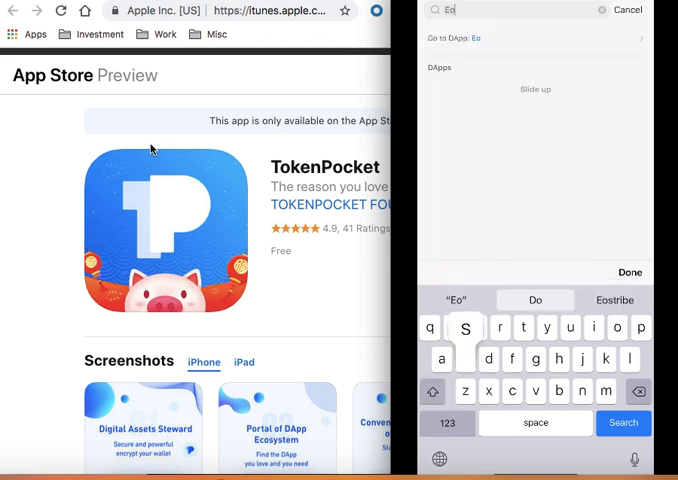